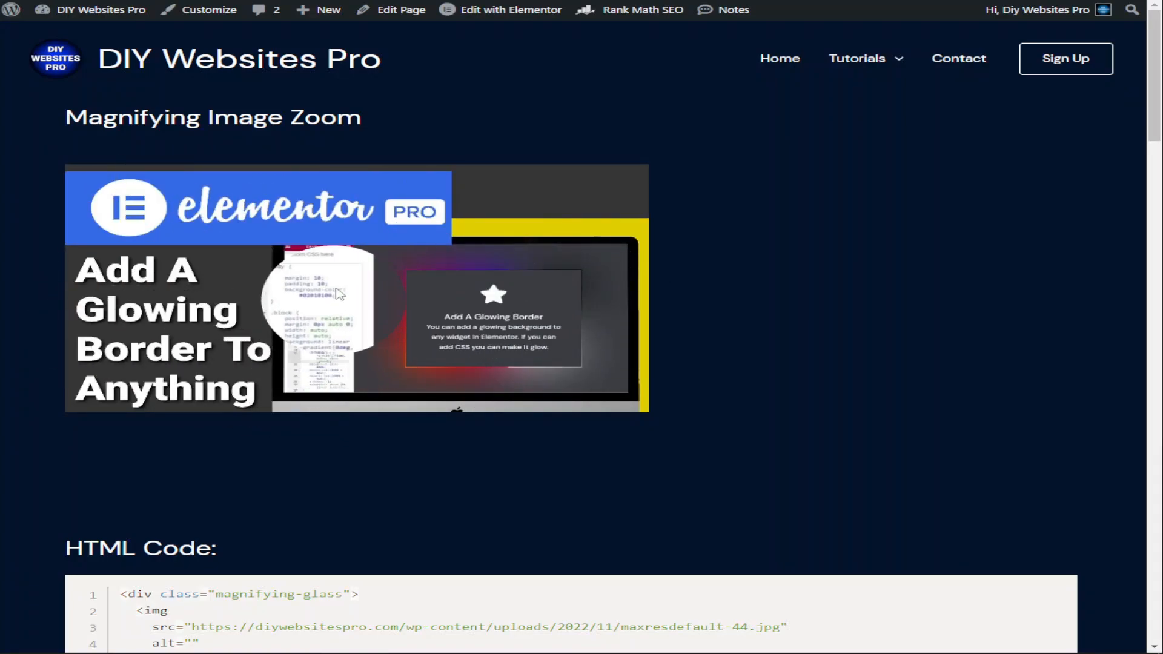
mouse_move(510, 250)
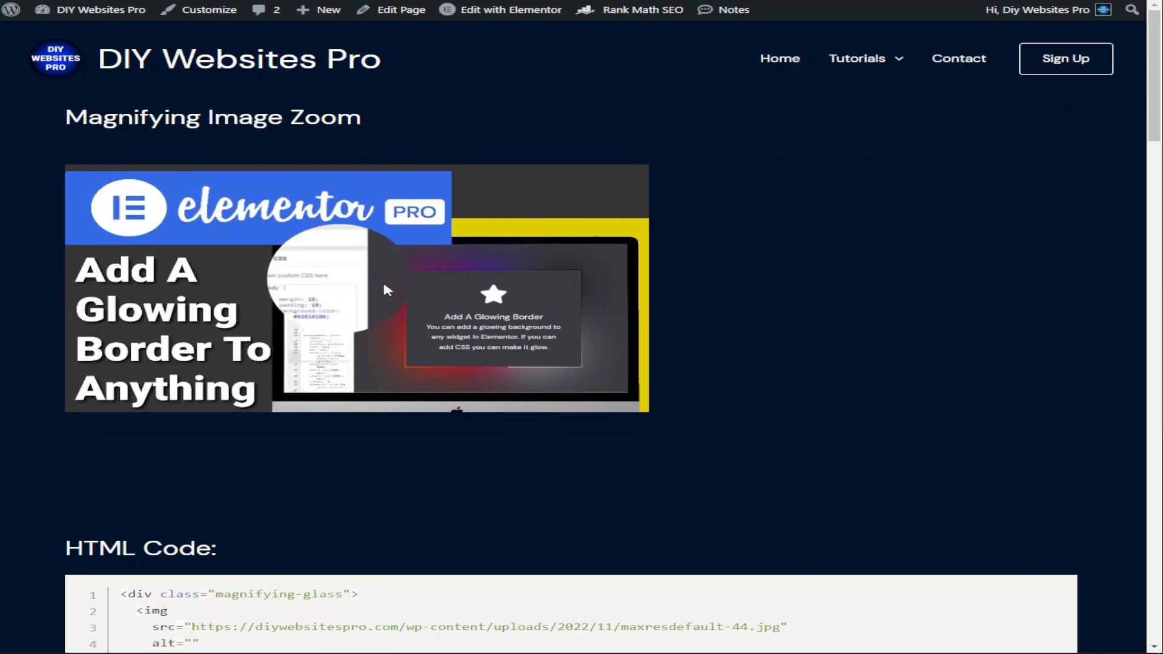
- Launch the Elementor editor for the Magnifying Image Zoom page from the admin bar
left_click(509, 10)
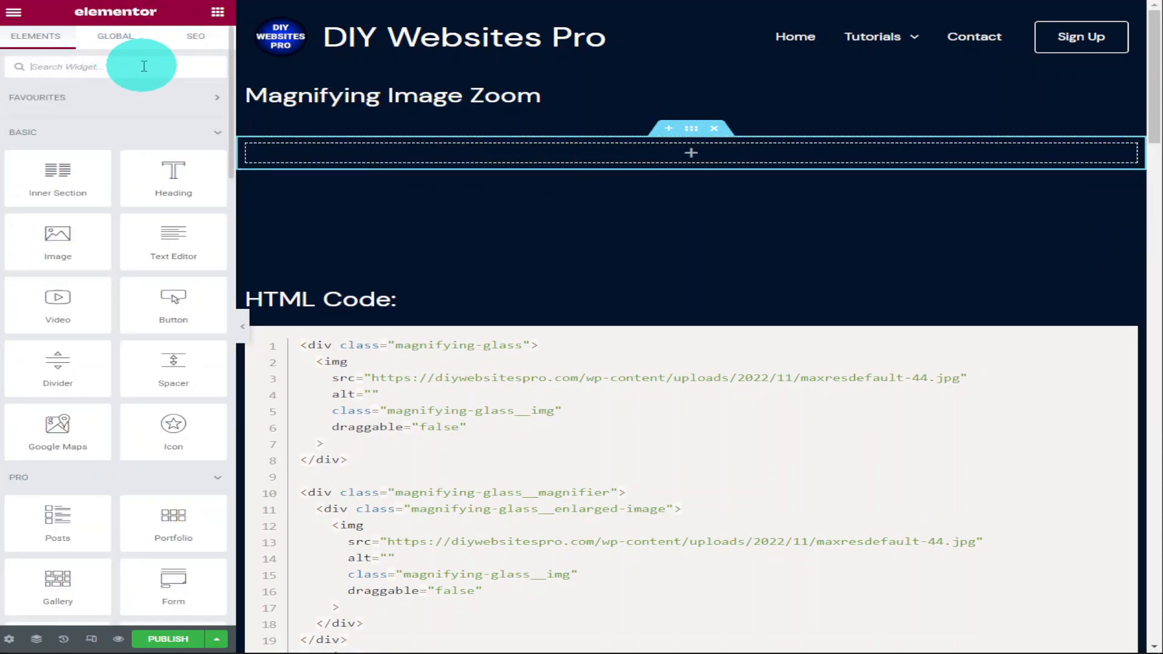
- Search the widget panel for 'html' and drop the HTML widget into the empty section
type("ht")
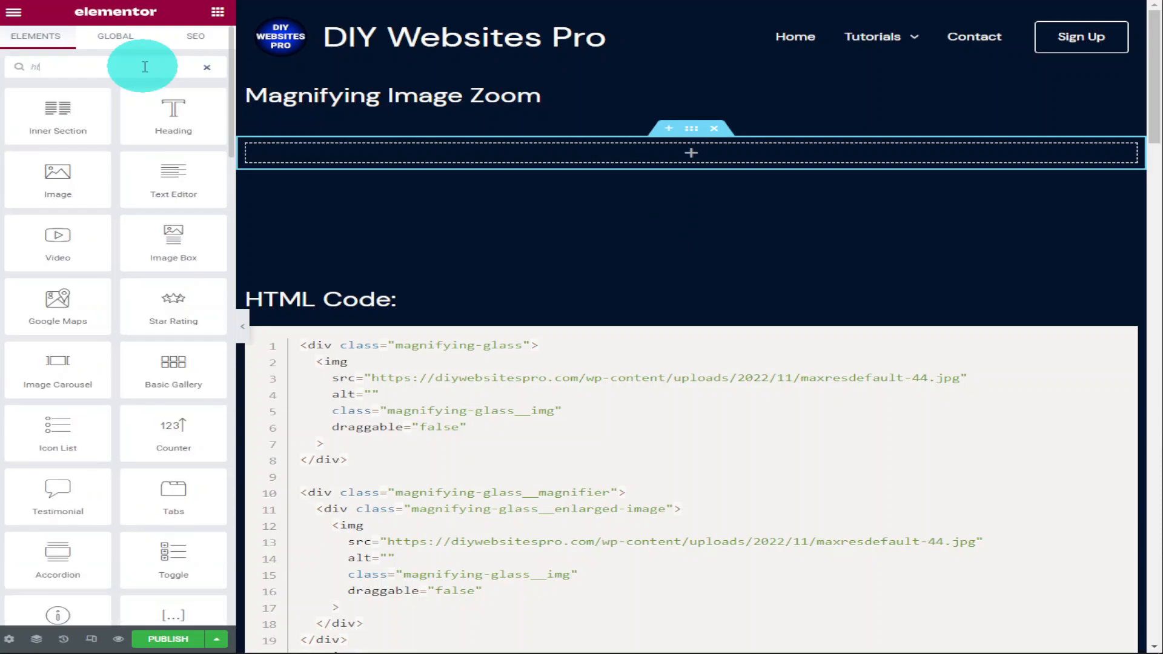
type("html")
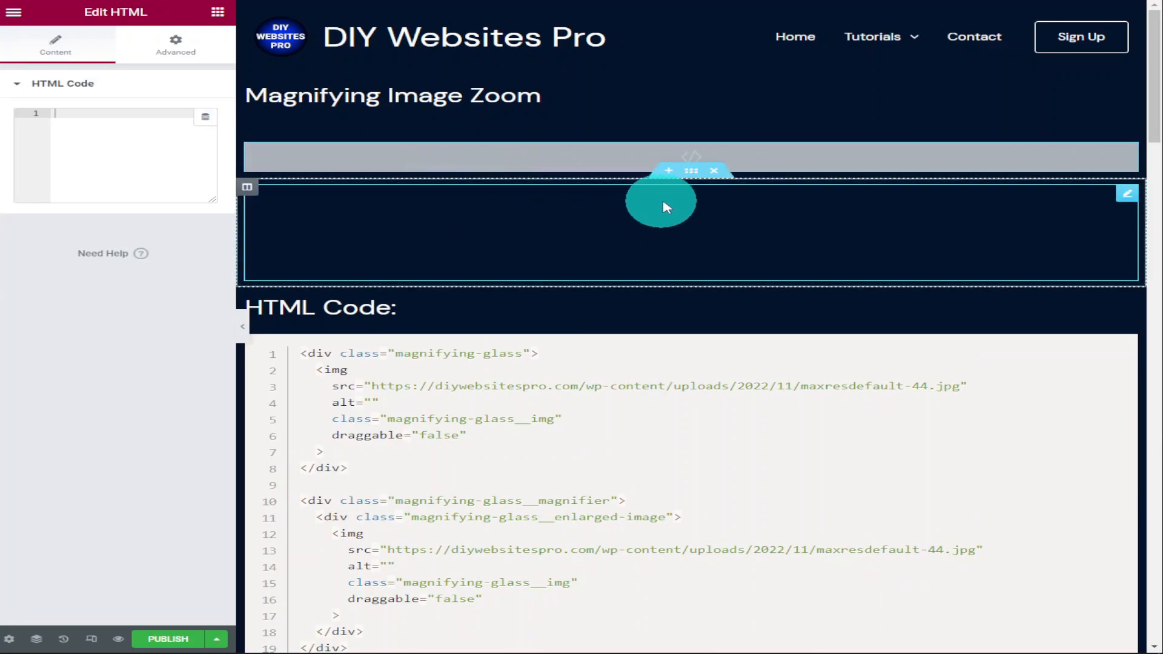
- Paste the magnifying-glass HTML and JavaScript into the HTML Code field so the thumbnail appears
scroll("down", 3)
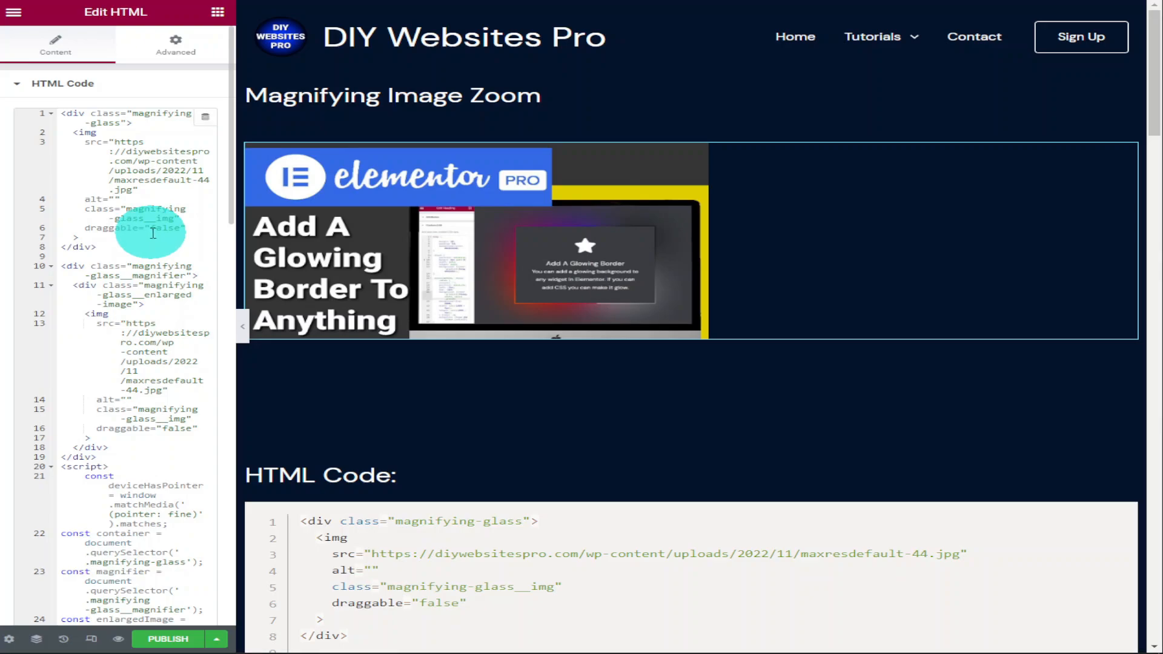
- Paste the magnifying-glass styles into the widget's Custom CSS under Advanced
left_click(176, 44)
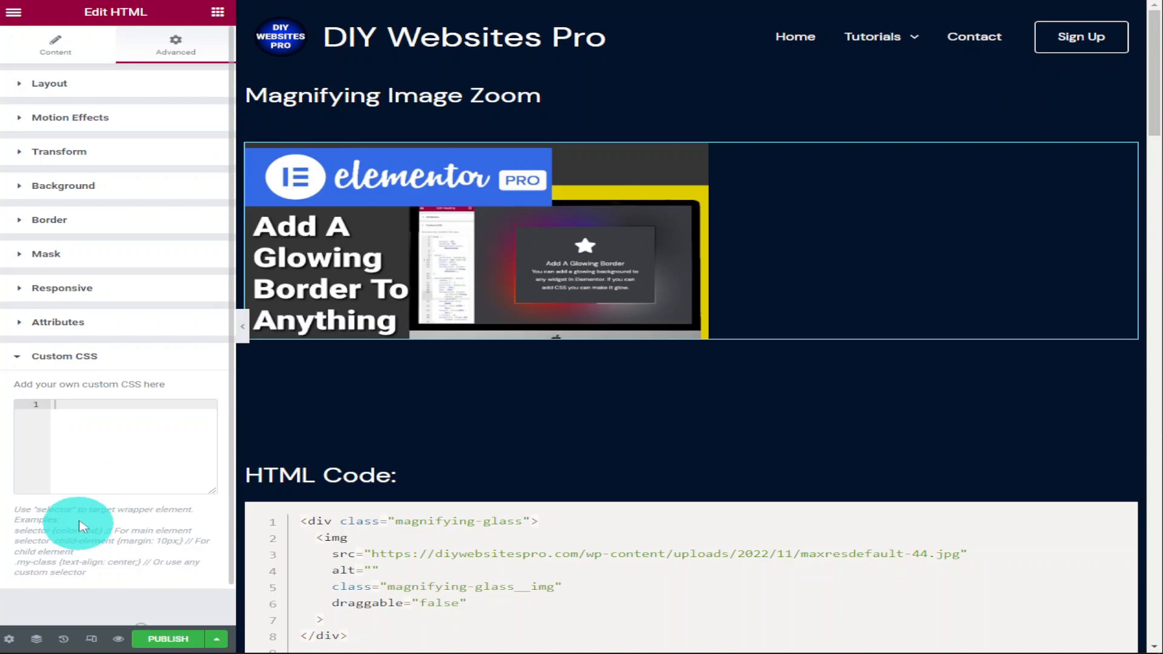
right_click(82, 445)
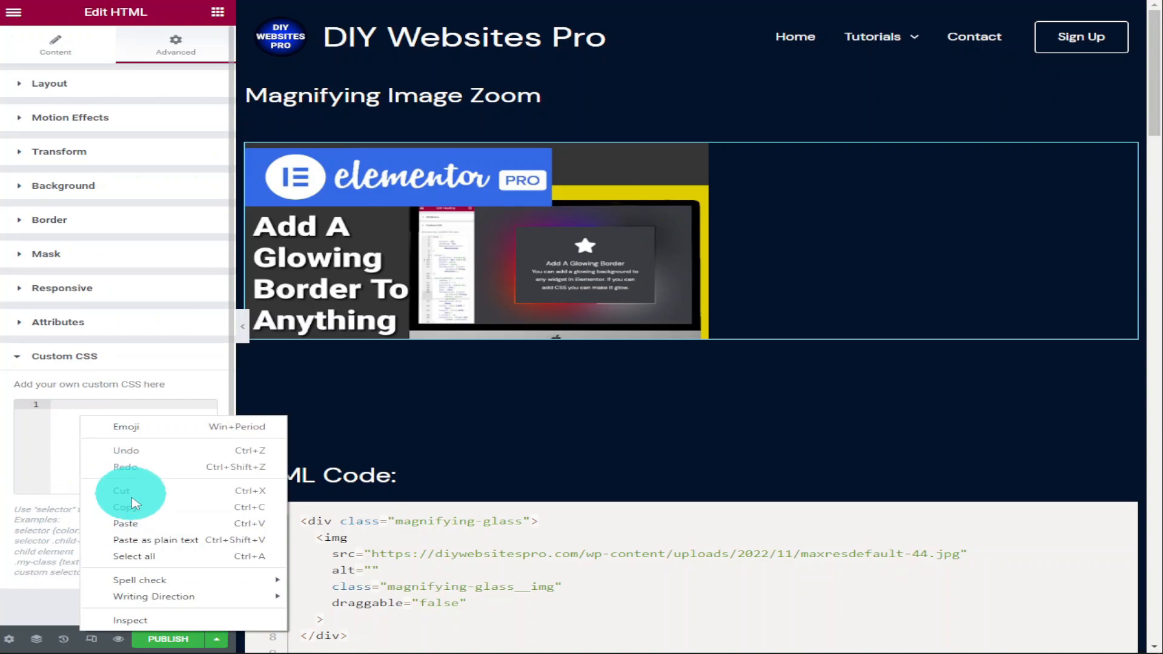
left_click(125, 524)
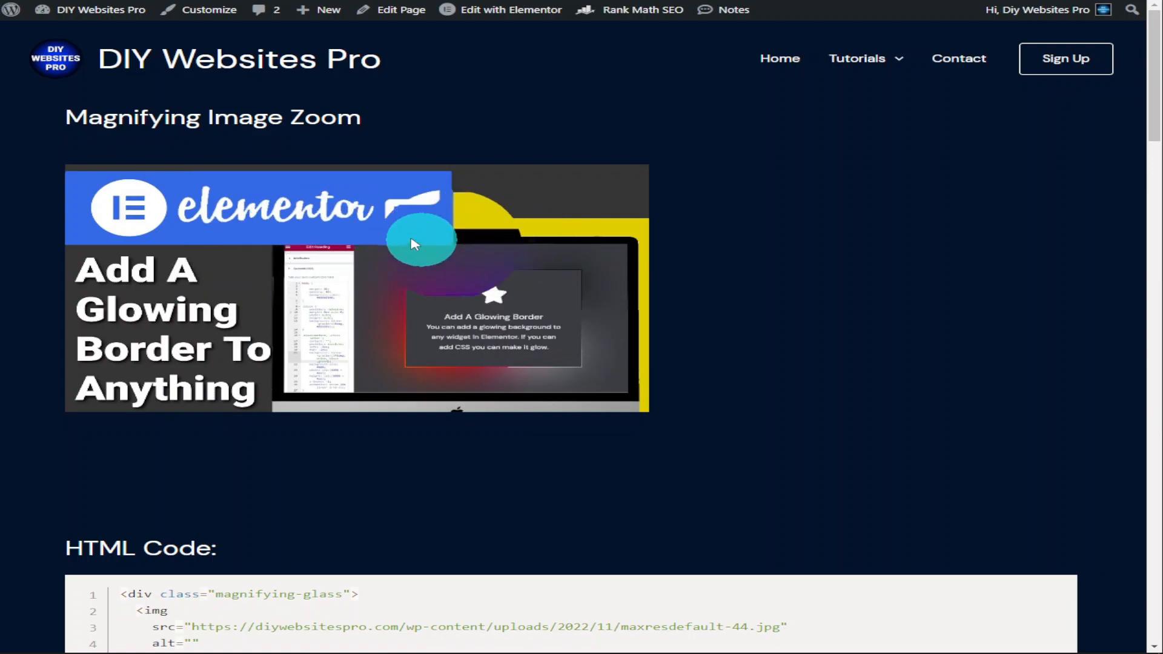
mouse_move(434, 361)
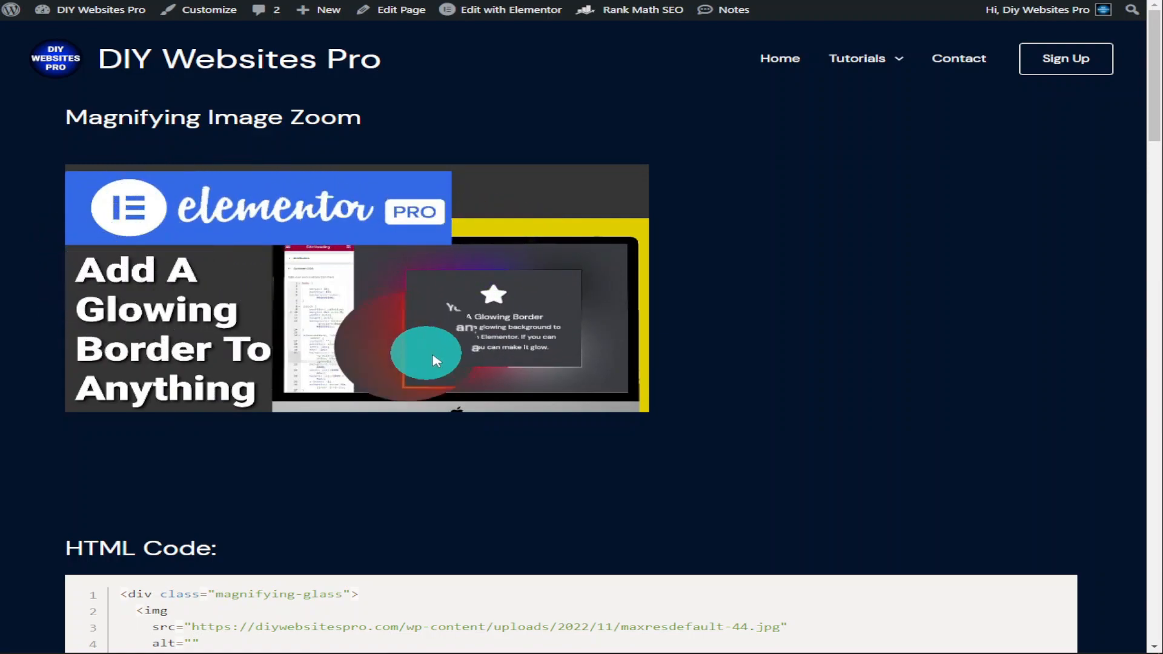
mouse_move(444, 125)
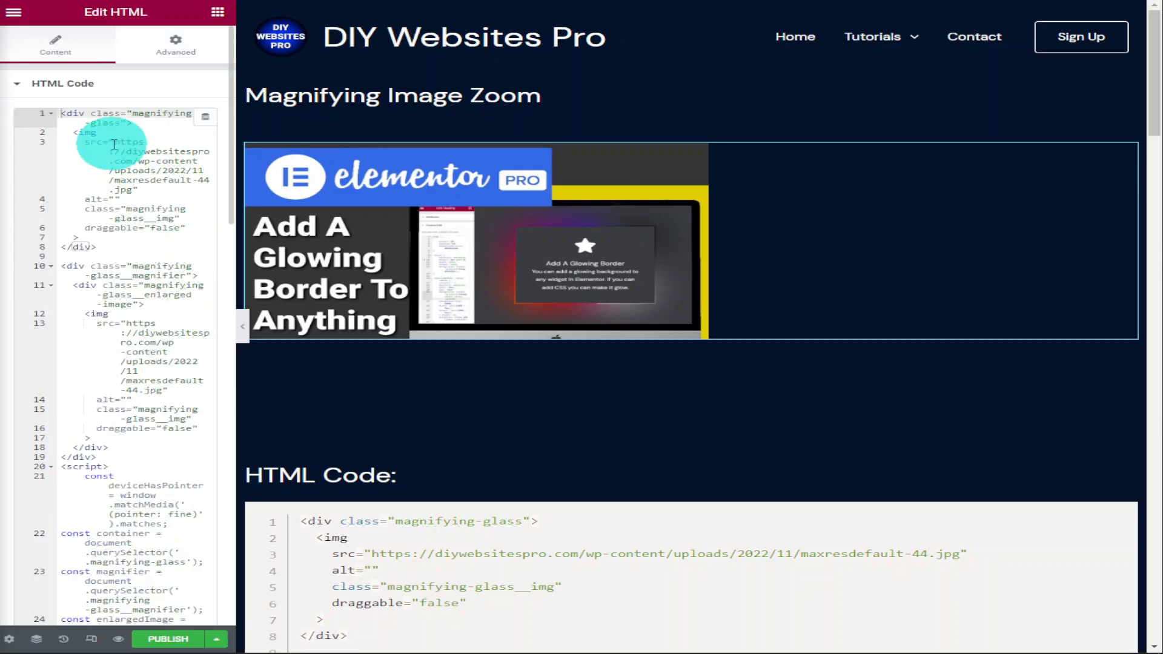
- Replace both src URLs with the Water Ripple Effect thumbnail address for main and enlarged images
right_click(111, 147)
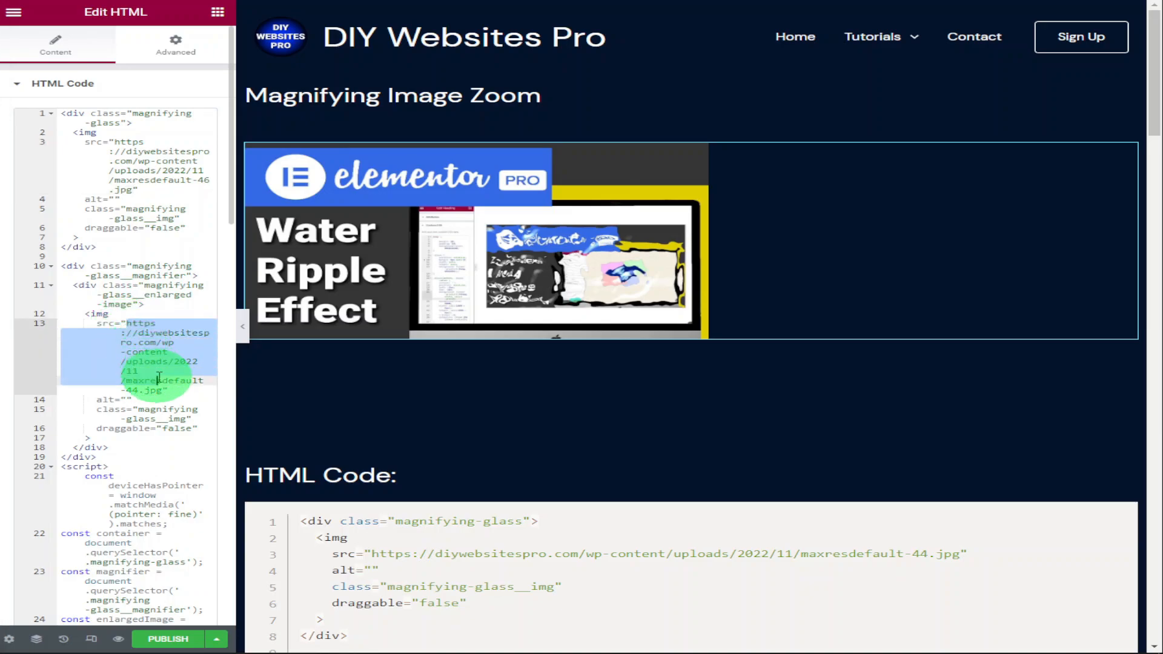
right_click(153, 369)
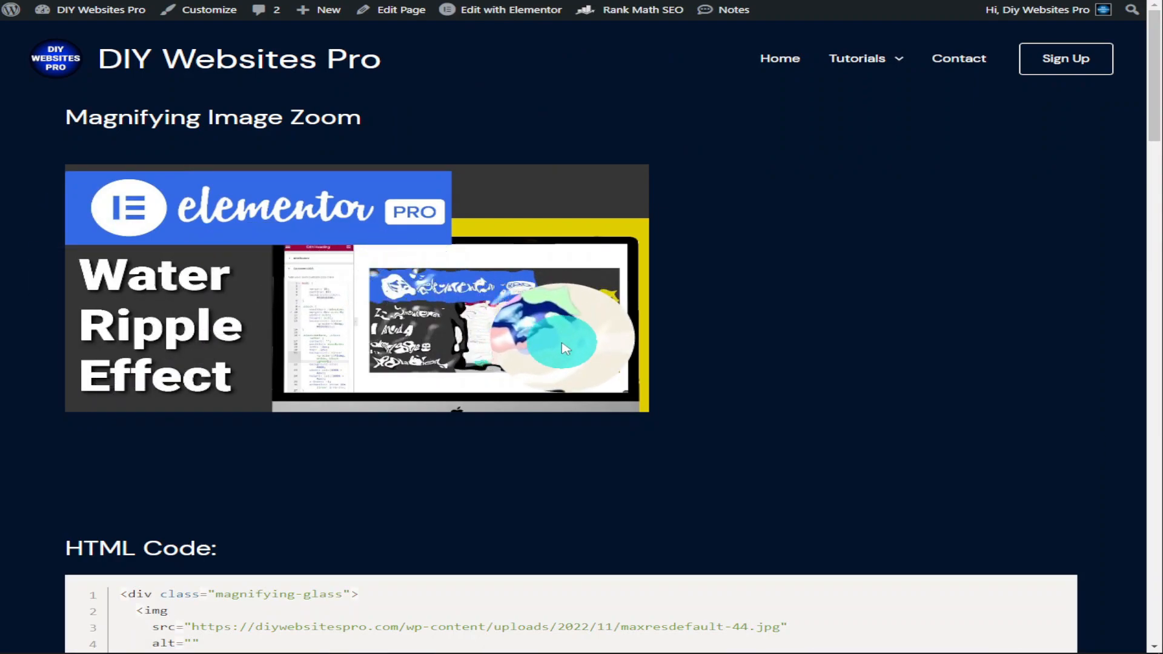
mouse_move(322, 384)
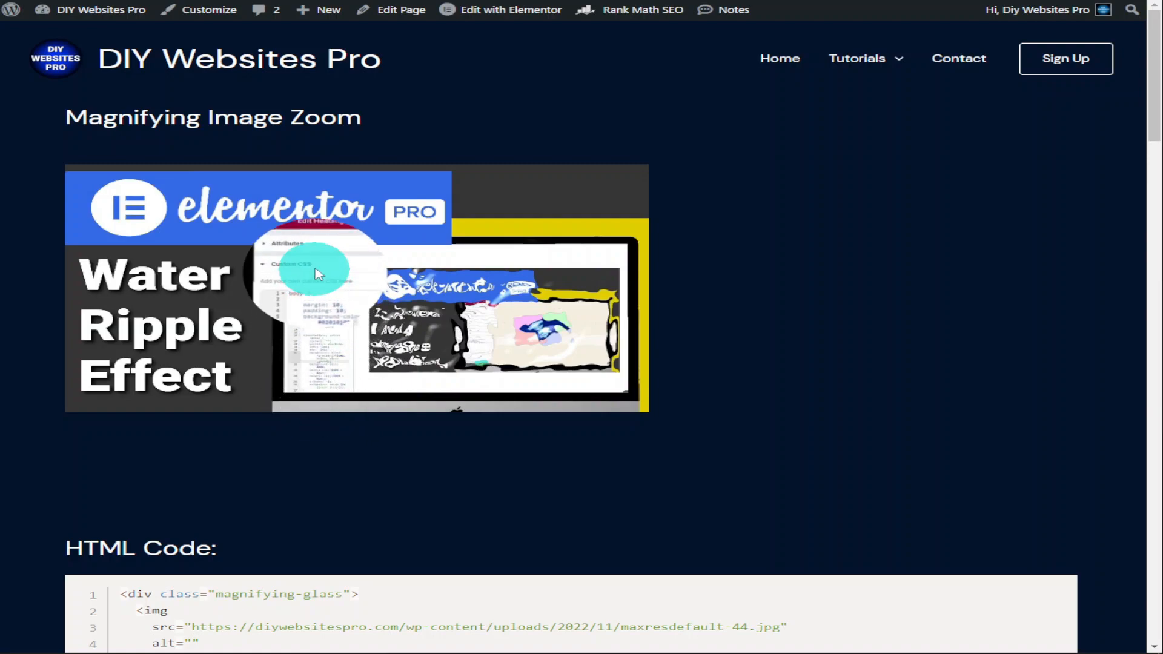
mouse_move(404, 216)
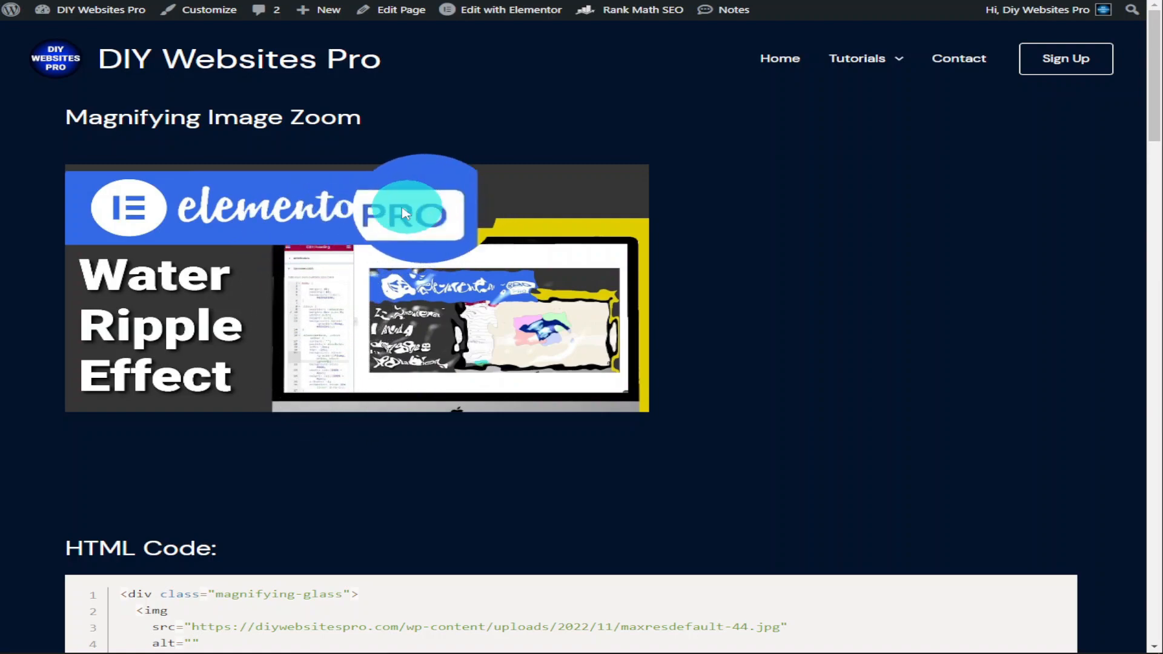
mouse_move(160, 289)
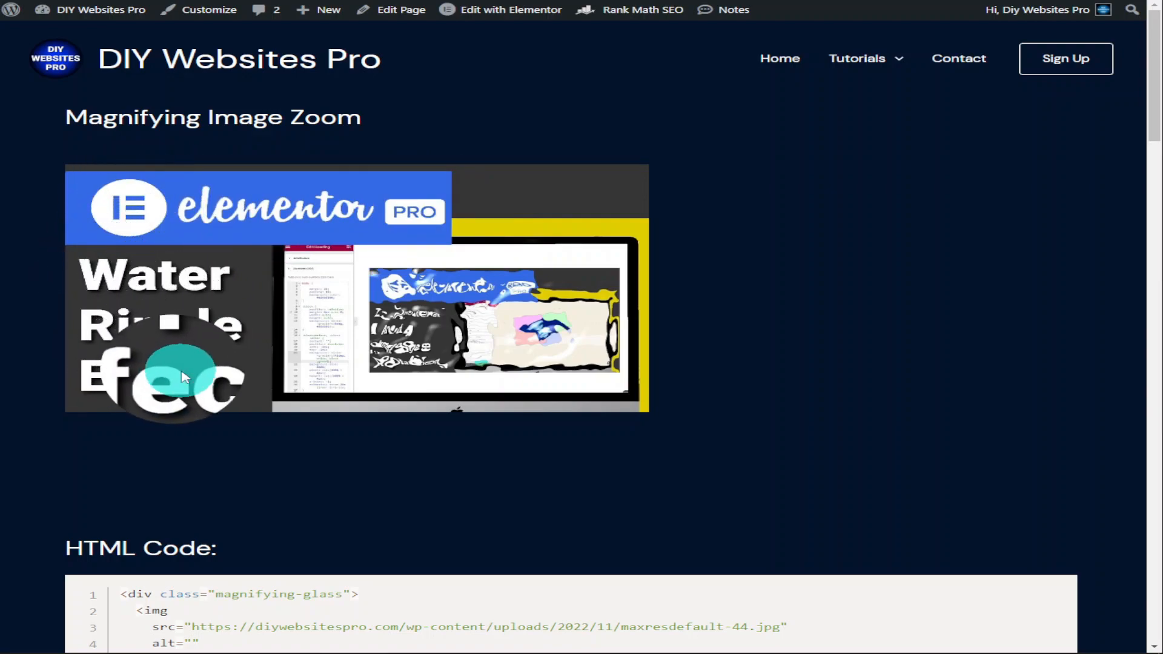
mouse_move(575, 353)
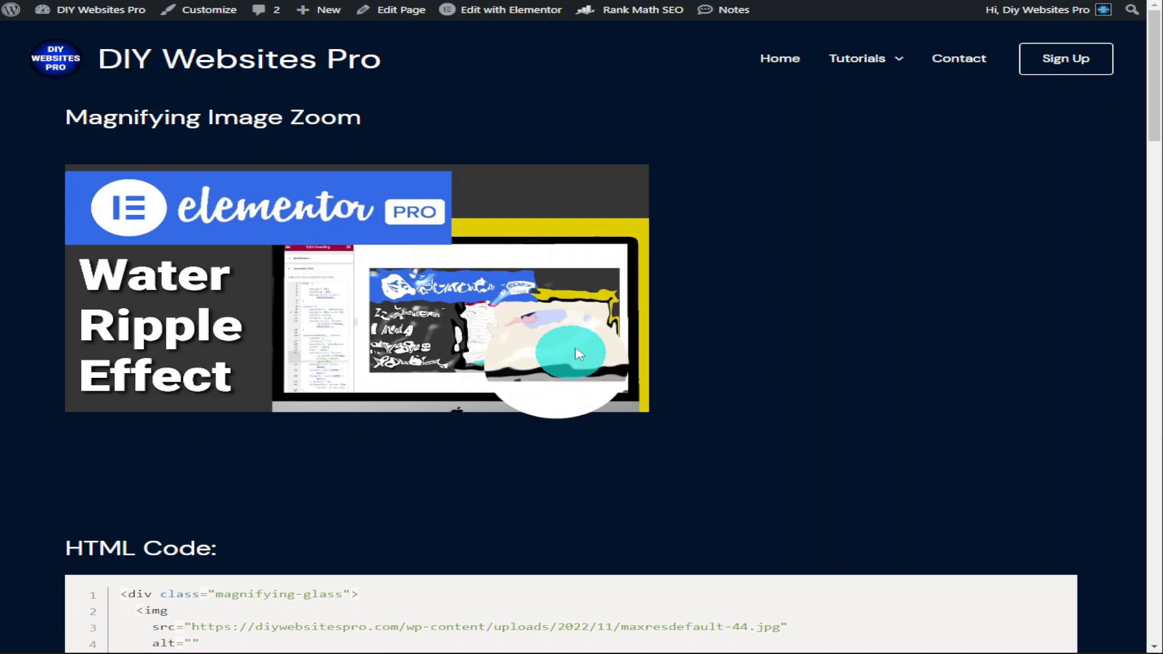
mouse_move(280, 226)
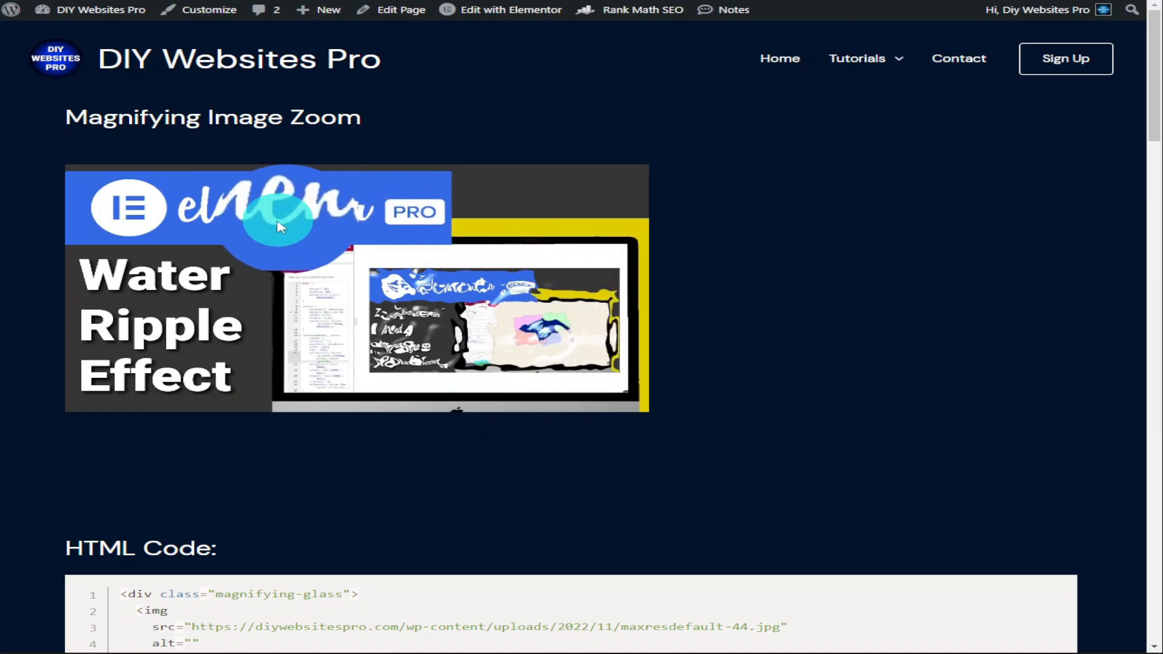
mouse_move(189, 231)
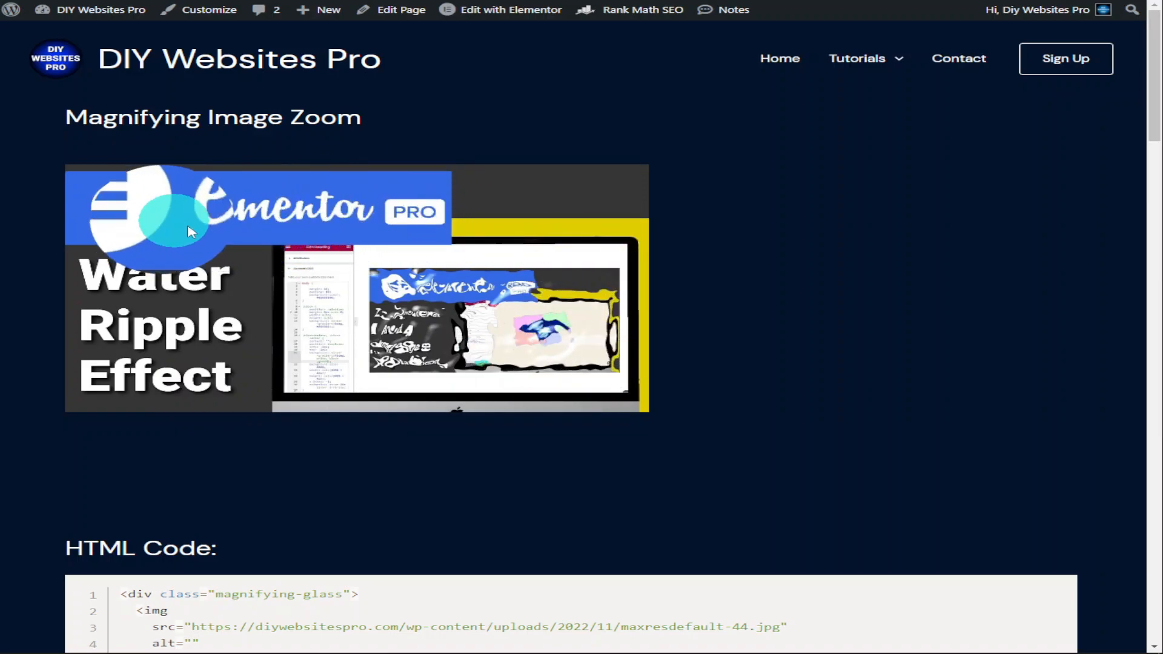
scroll("down", 3)
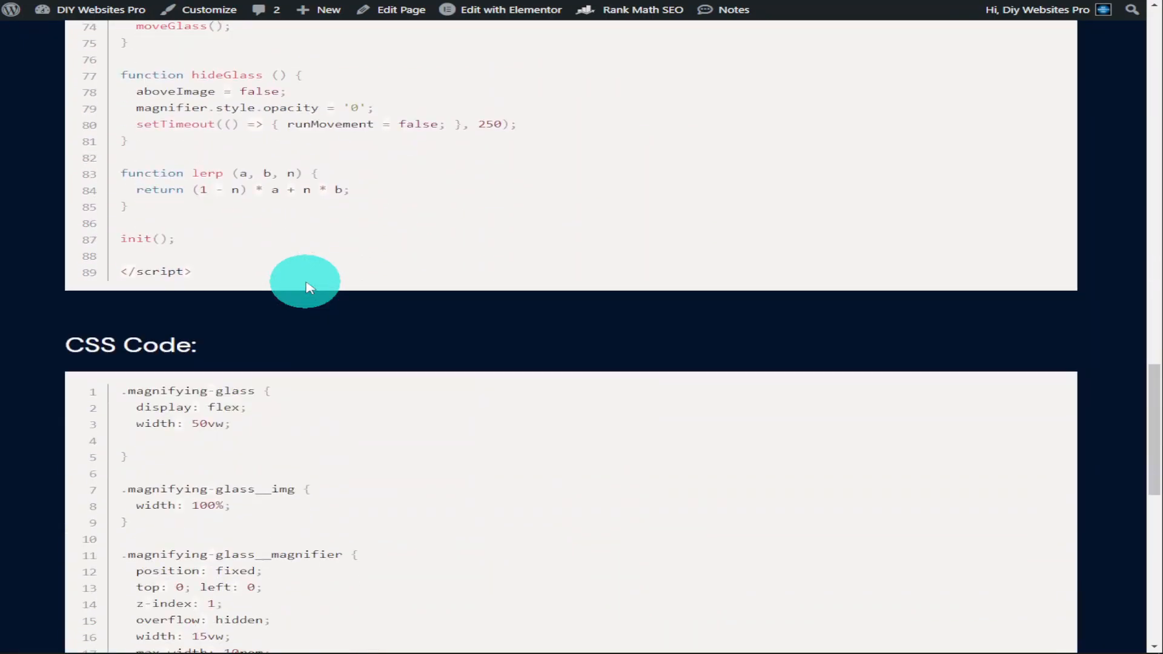
scroll("down", 3)
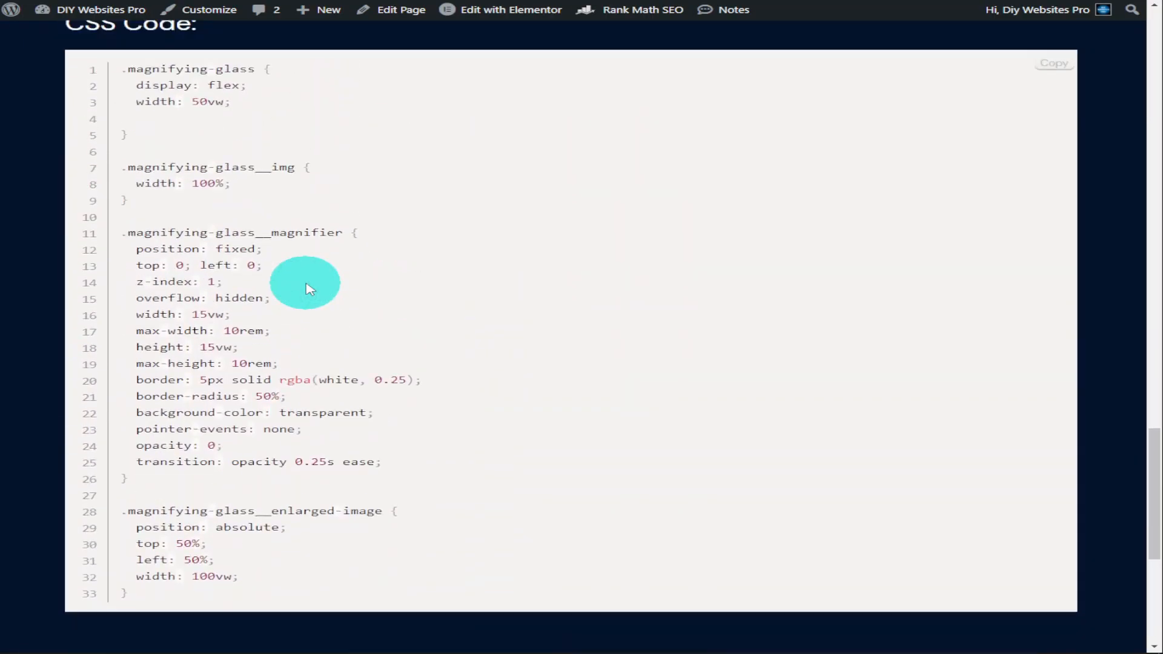
scroll("down", 3)
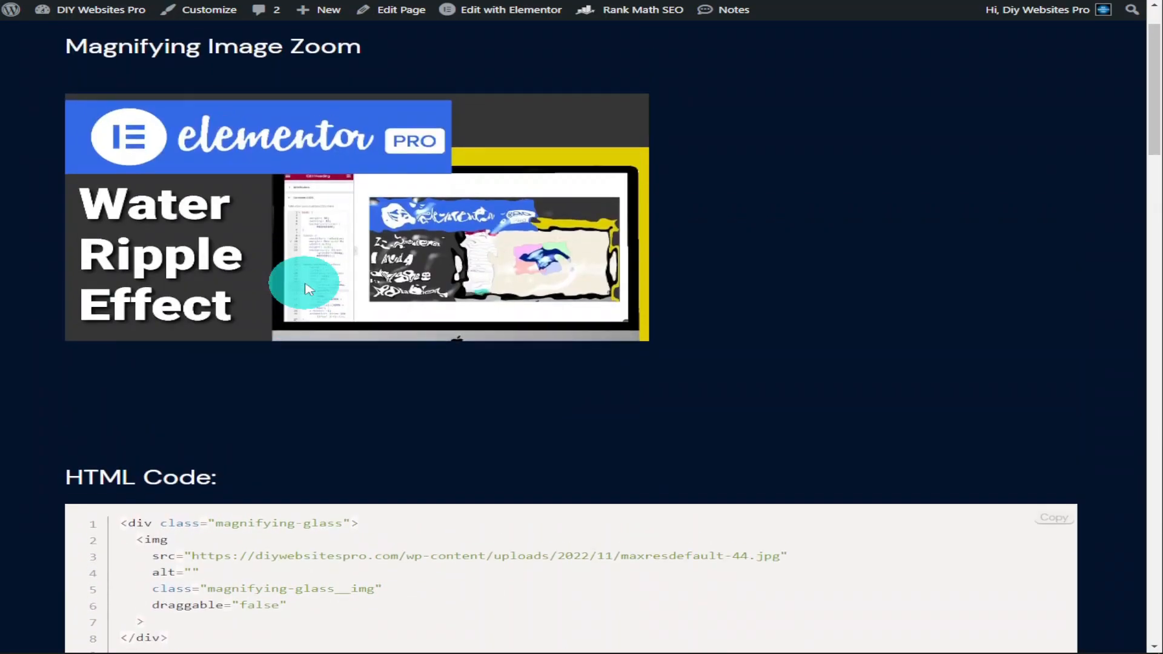
mouse_move(207, 167)
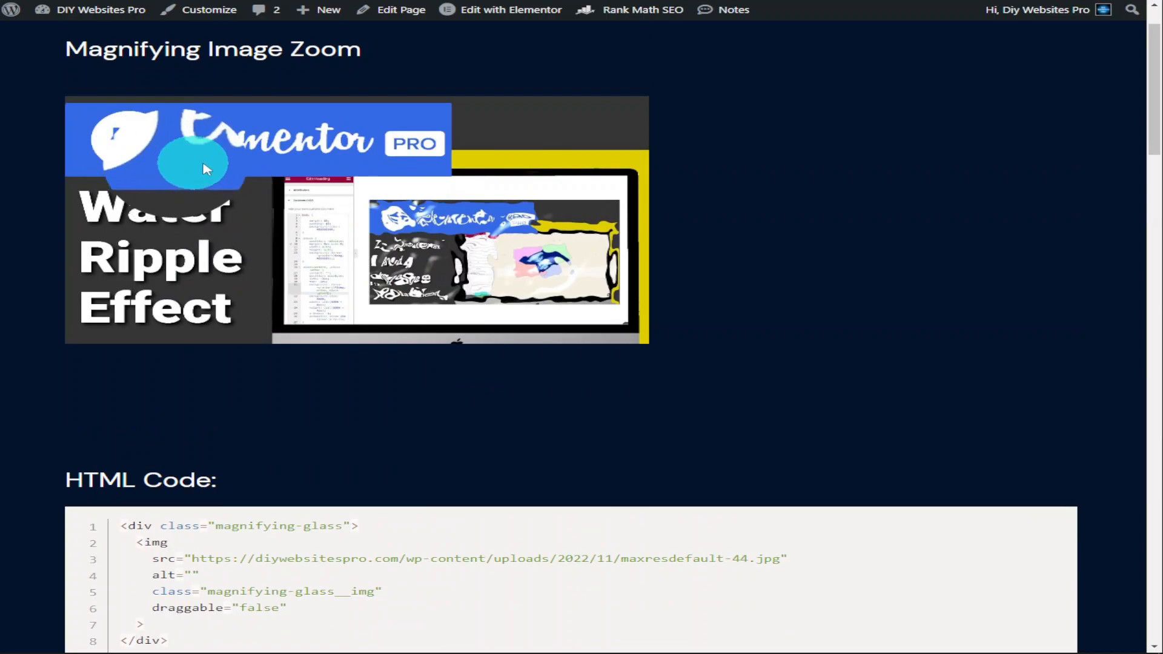
mouse_move(392, 269)
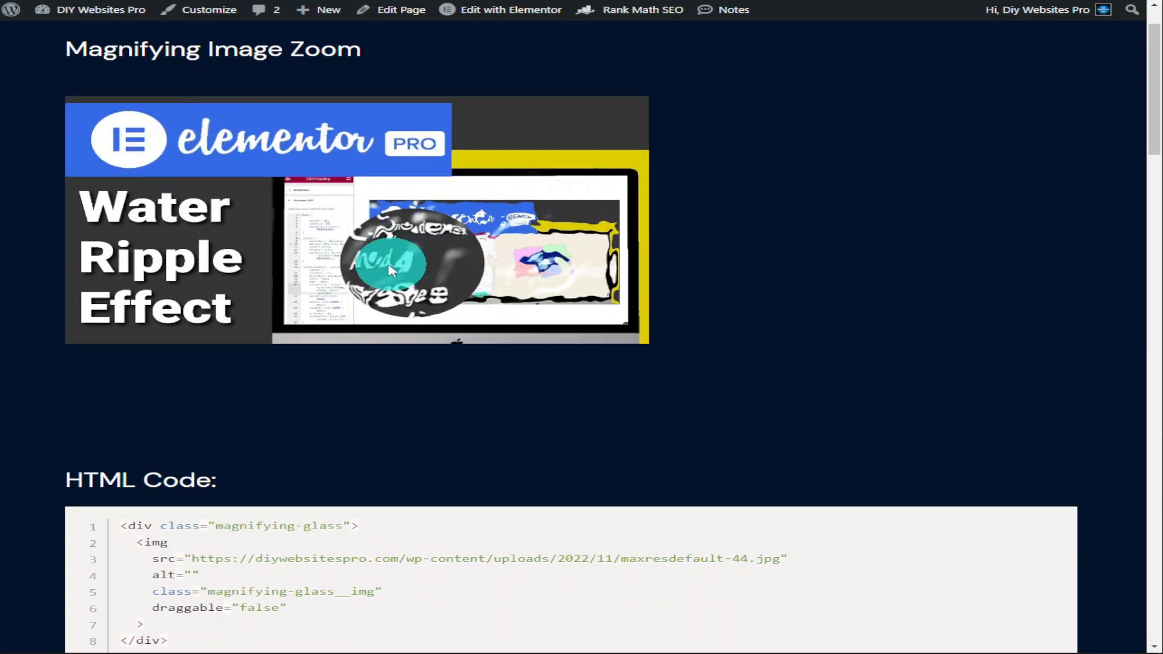